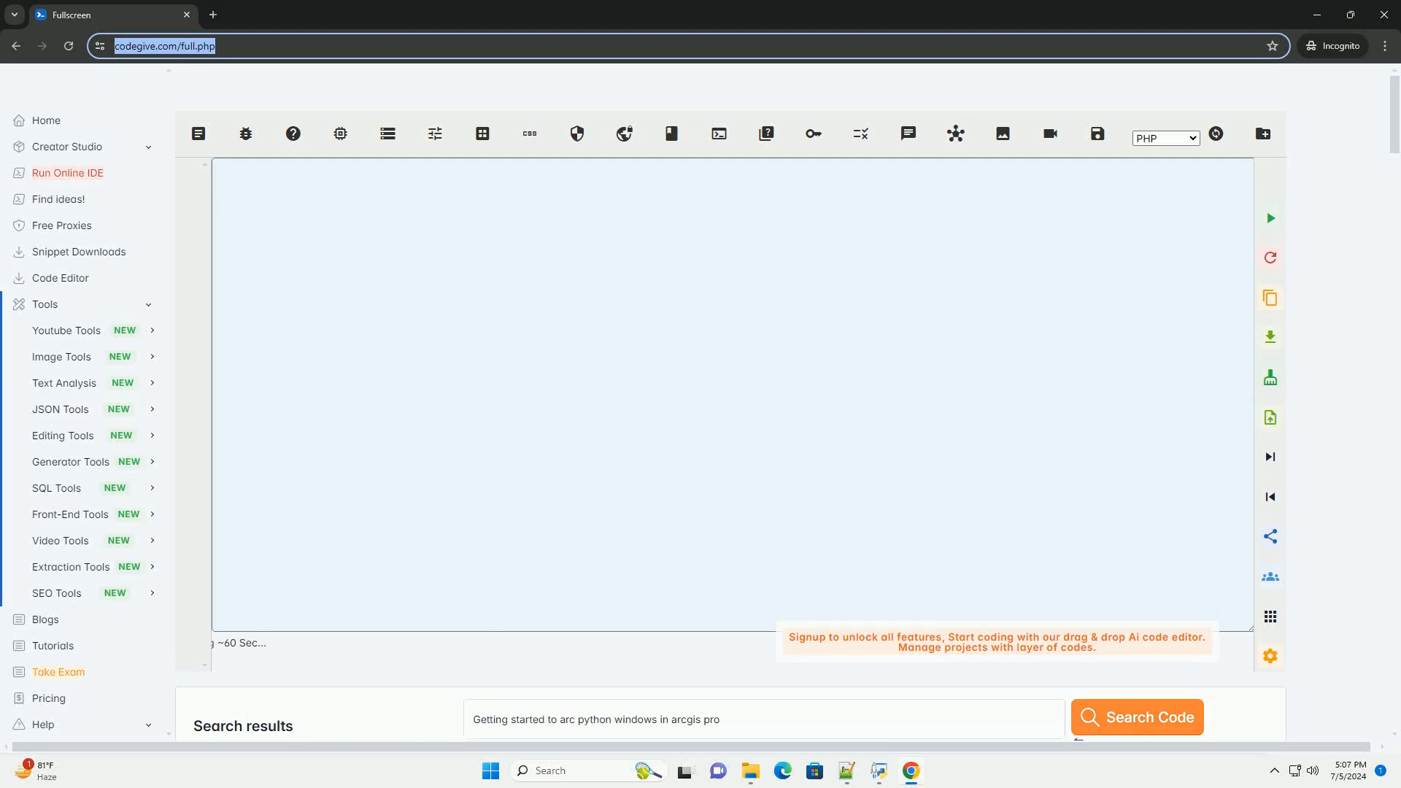
Step: Search Code for 'Getting started to arc python windows in arcgis pro' to generate the tutorial
{"action": "left_click", "coordinate": [1135, 717]}
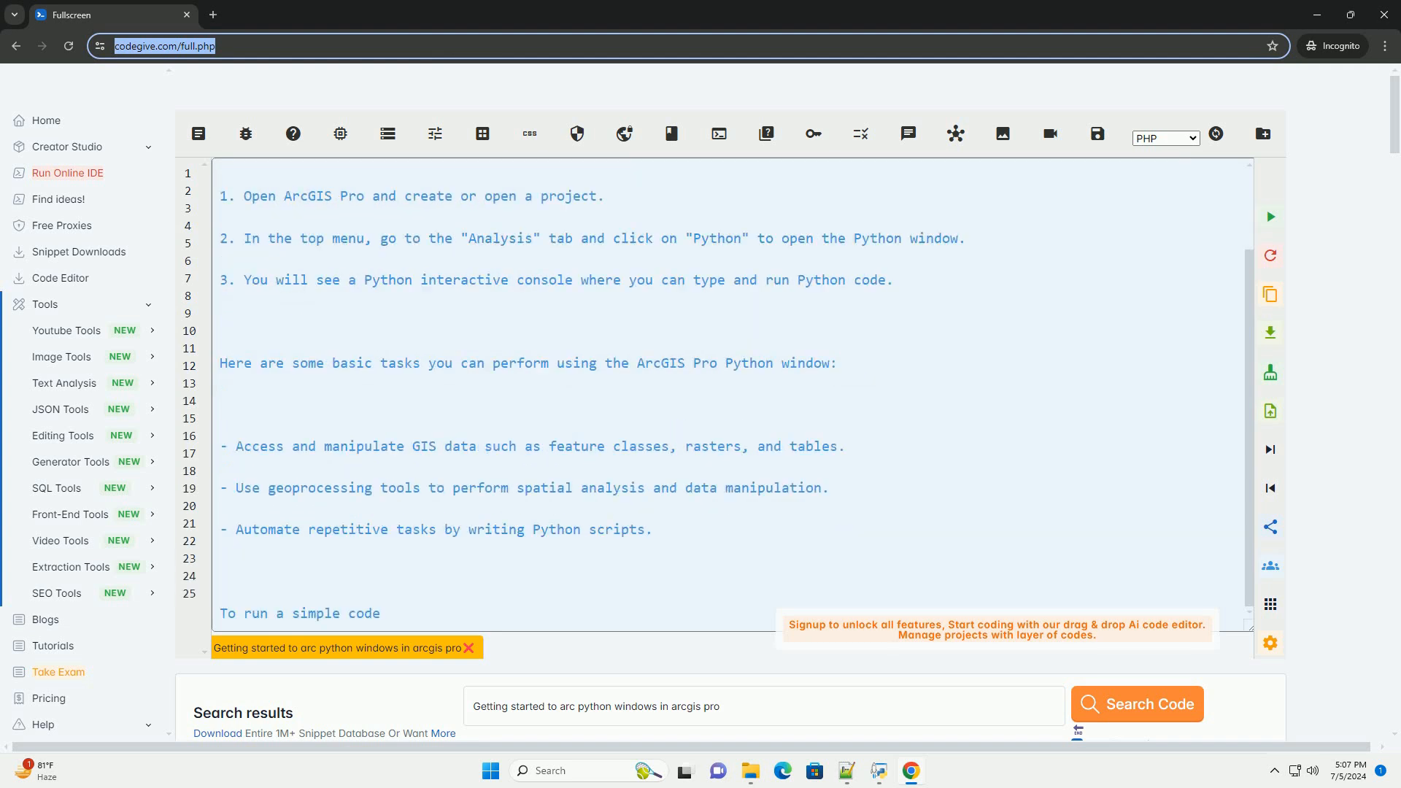
Step: Follow the generated arcpy example that sets the geodatabase workspace and prints feature classes
{"action": "scroll", "scroll_direction": "down", "scroll_amount": 3}
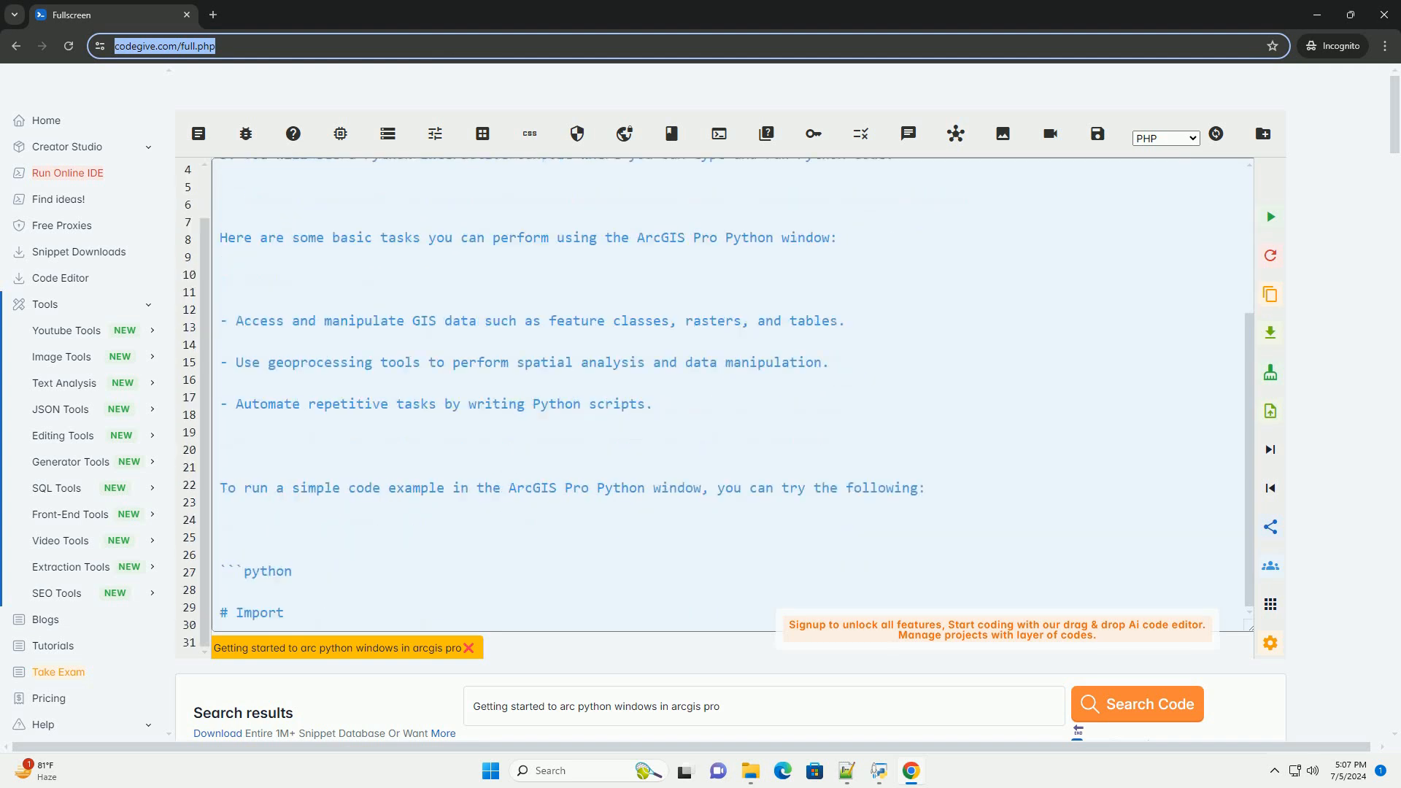
{"action": "scroll", "scroll_direction": "down", "scroll_amount": 3}
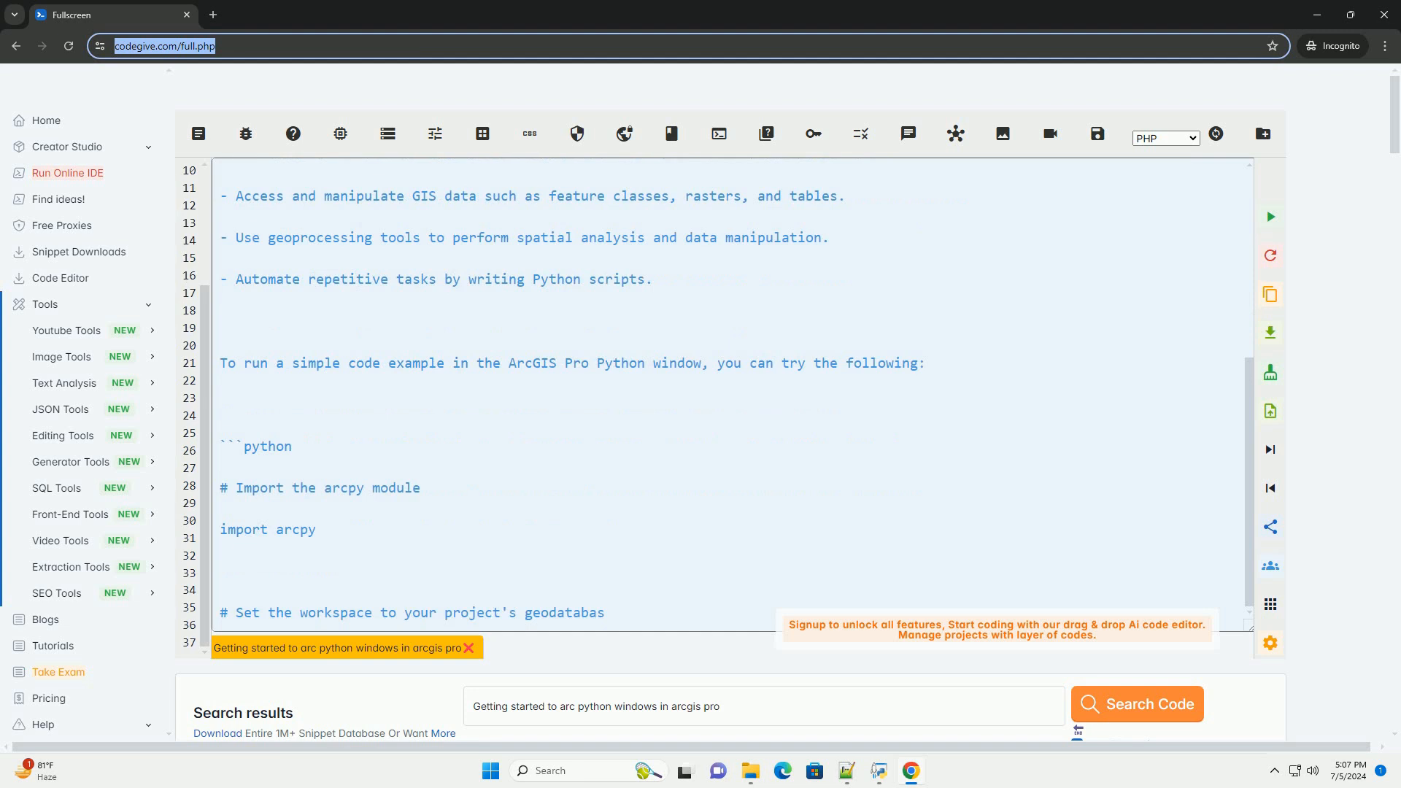
{"action": "scroll", "scroll_direction": "down", "scroll_amount": 3}
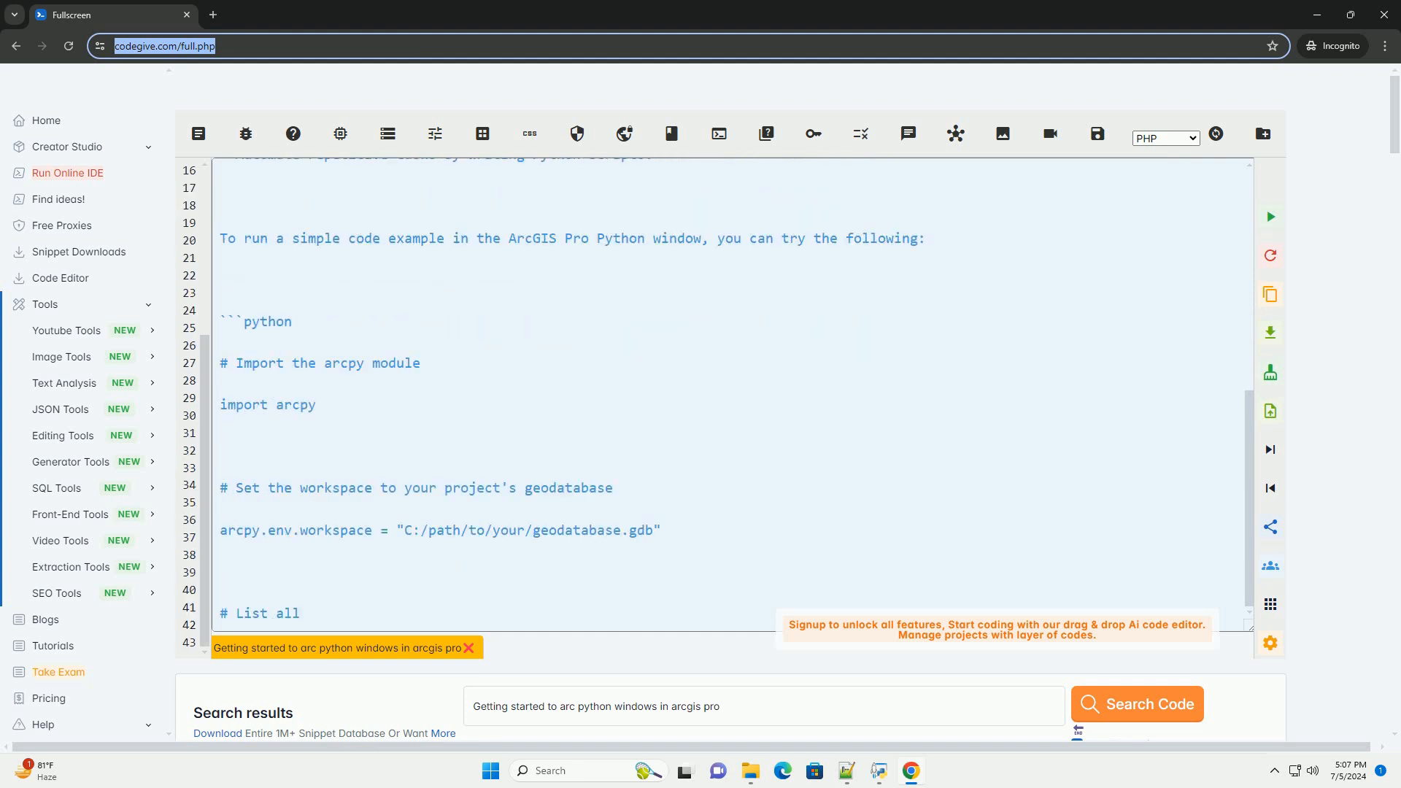
{"action": "scroll", "scroll_direction": "down", "scroll_amount": 3}
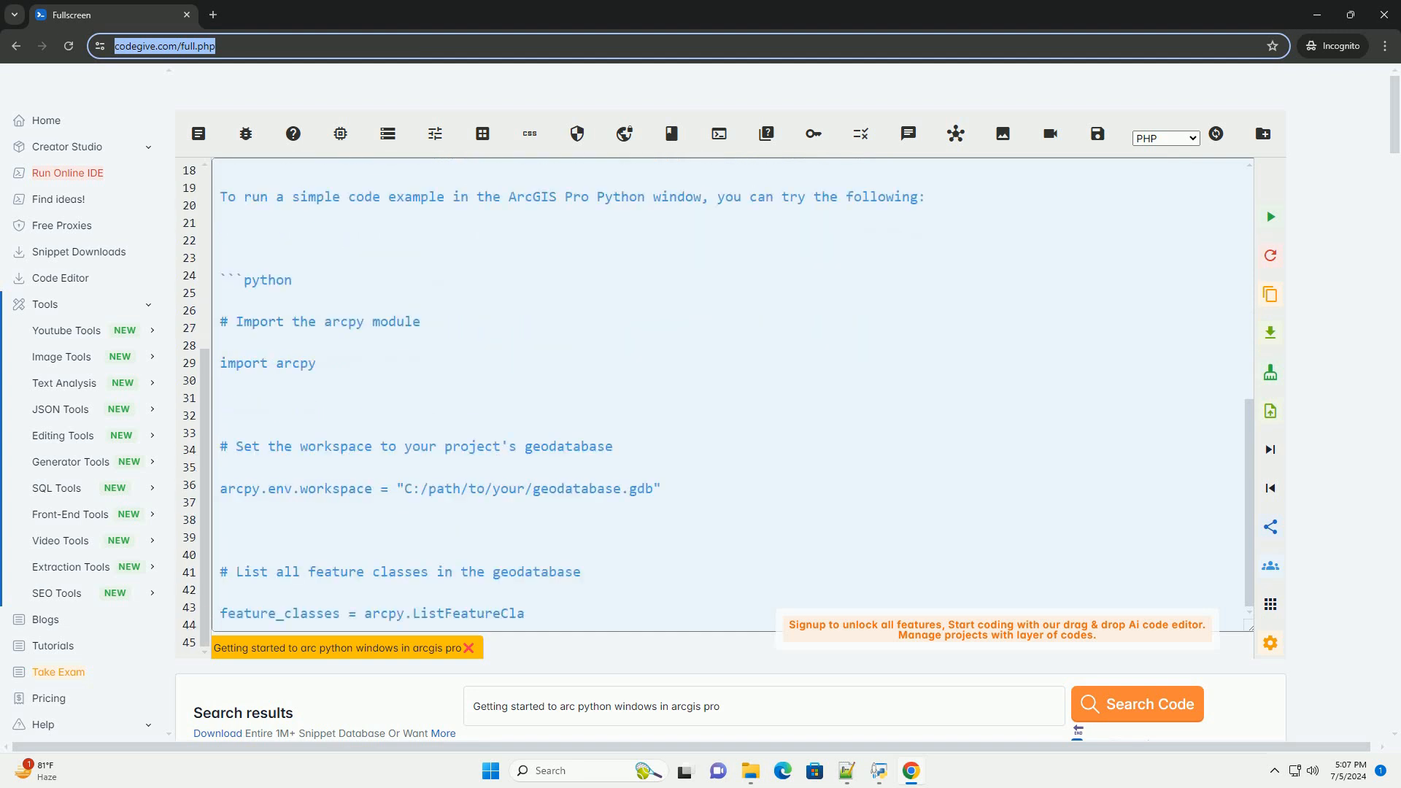
{"action": "scroll", "scroll_direction": "down", "scroll_amount": 3}
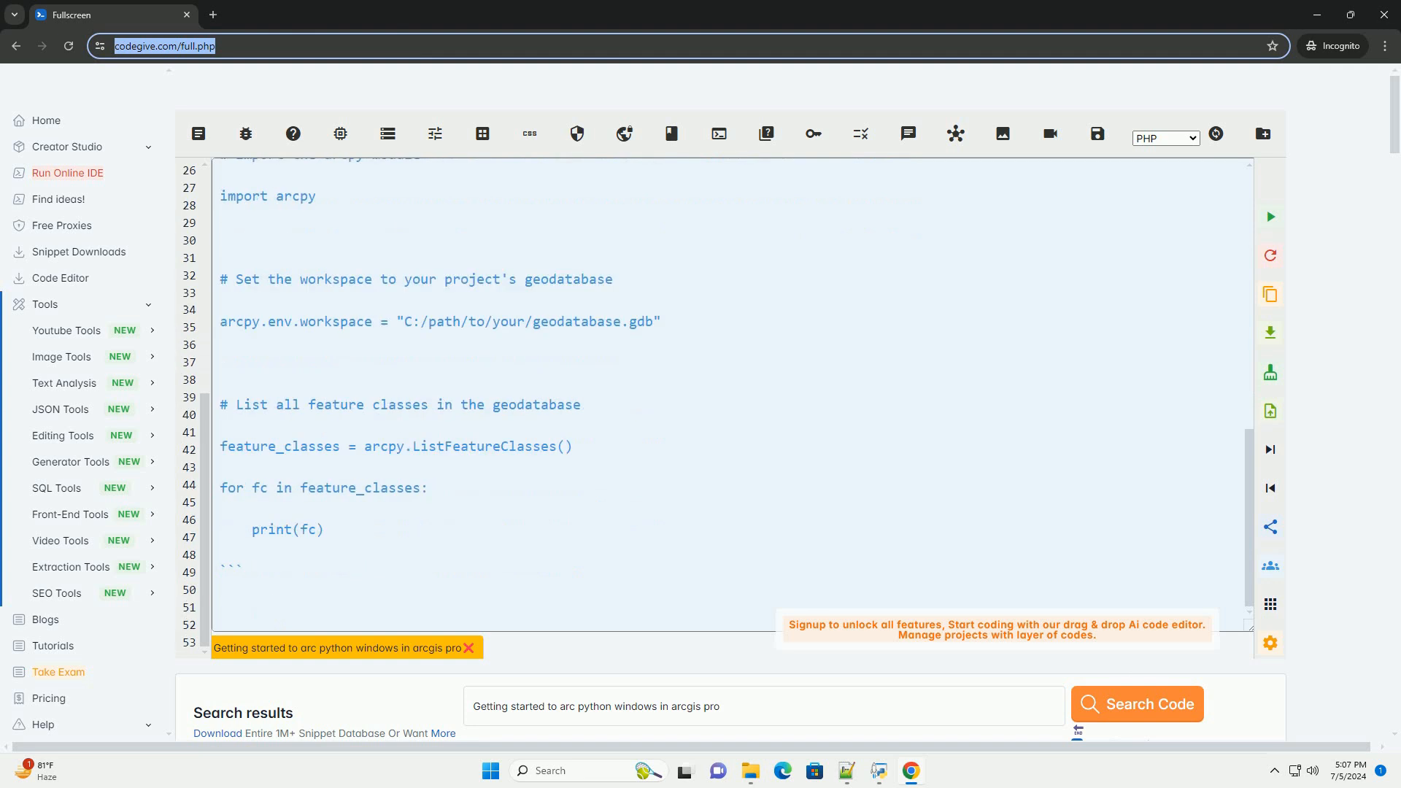
{"action": "scroll", "scroll_direction": "down", "scroll_amount": 3}
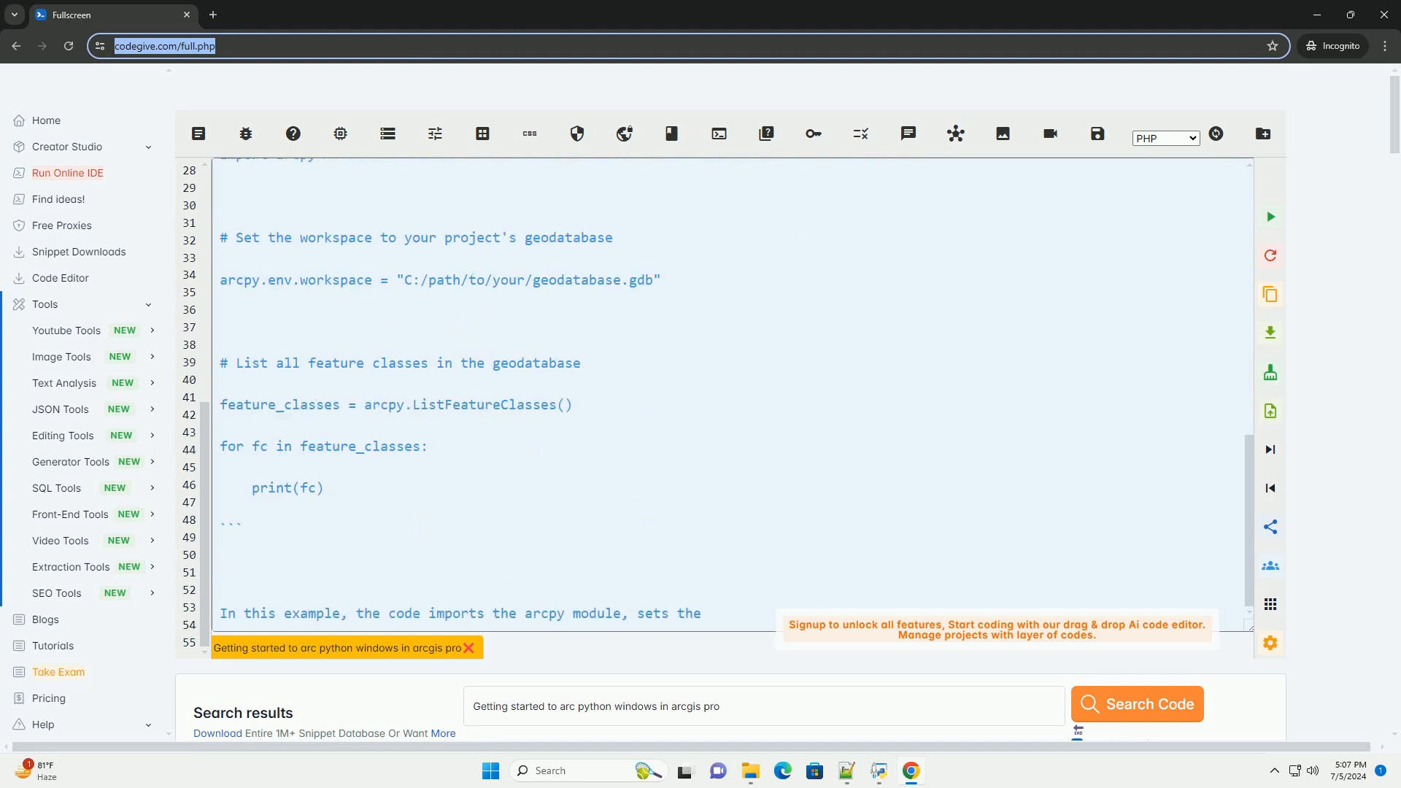
{"action": "scroll", "scroll_direction": "up", "scroll_amount": 3}
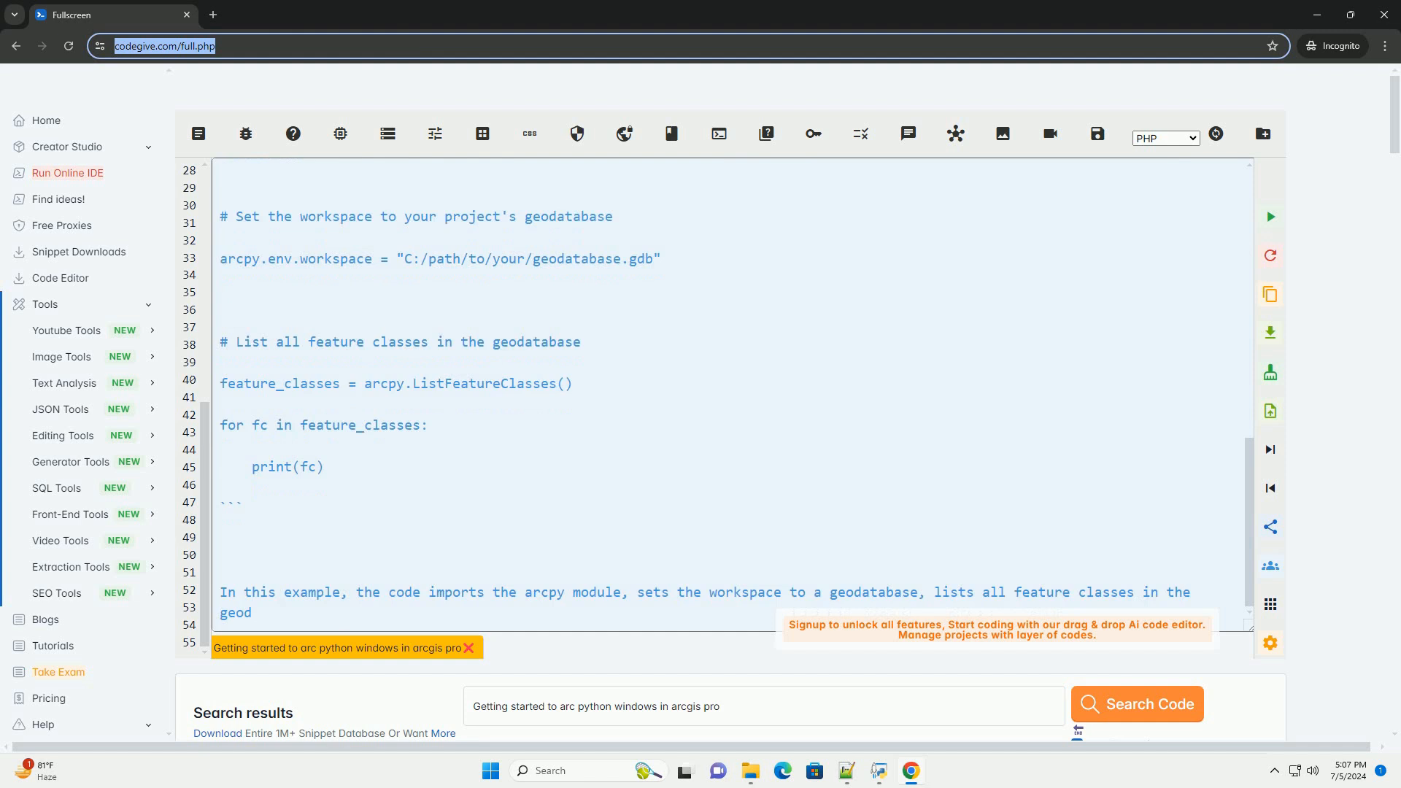
Step: Follow the explanation, the ArcGIS Pro documentation tip and the new tutorial intro
{"action": "scroll", "scroll_direction": "down", "scroll_amount": 3}
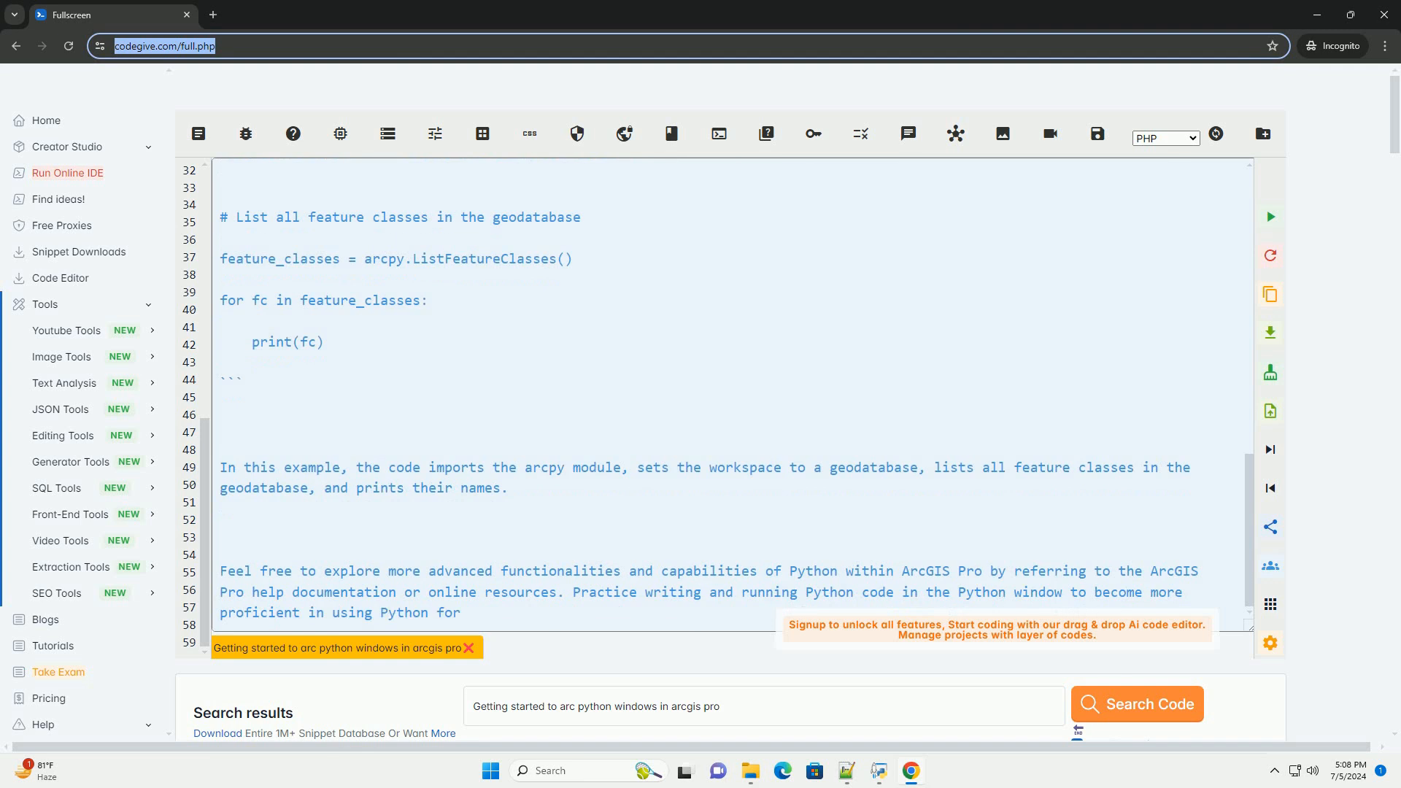
{"action": "scroll", "scroll_direction": "down", "scroll_amount": 3}
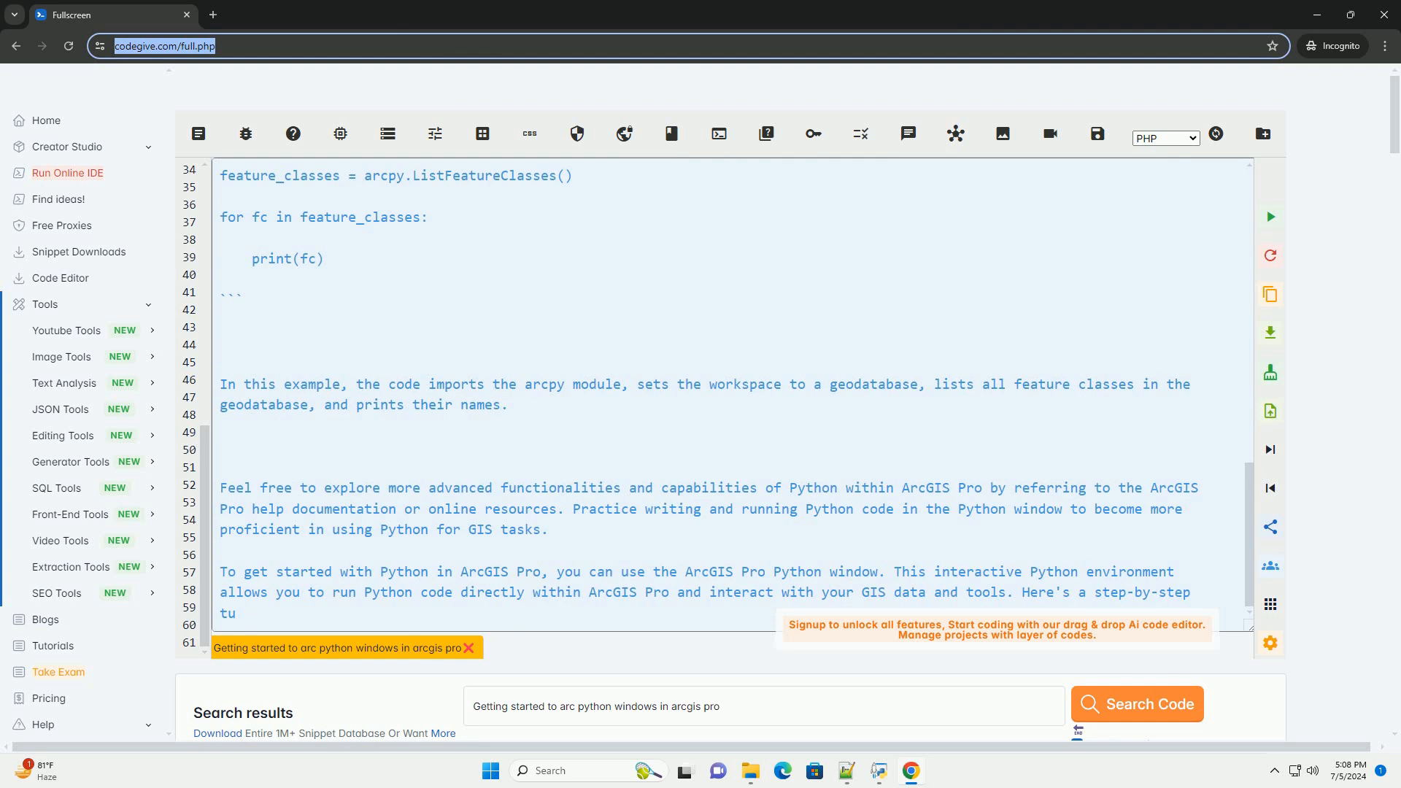
Step: Follow the three Python-window opening steps and three basic tasks as they regenerate
{"action": "scroll", "scroll_direction": "down", "scroll_amount": 3}
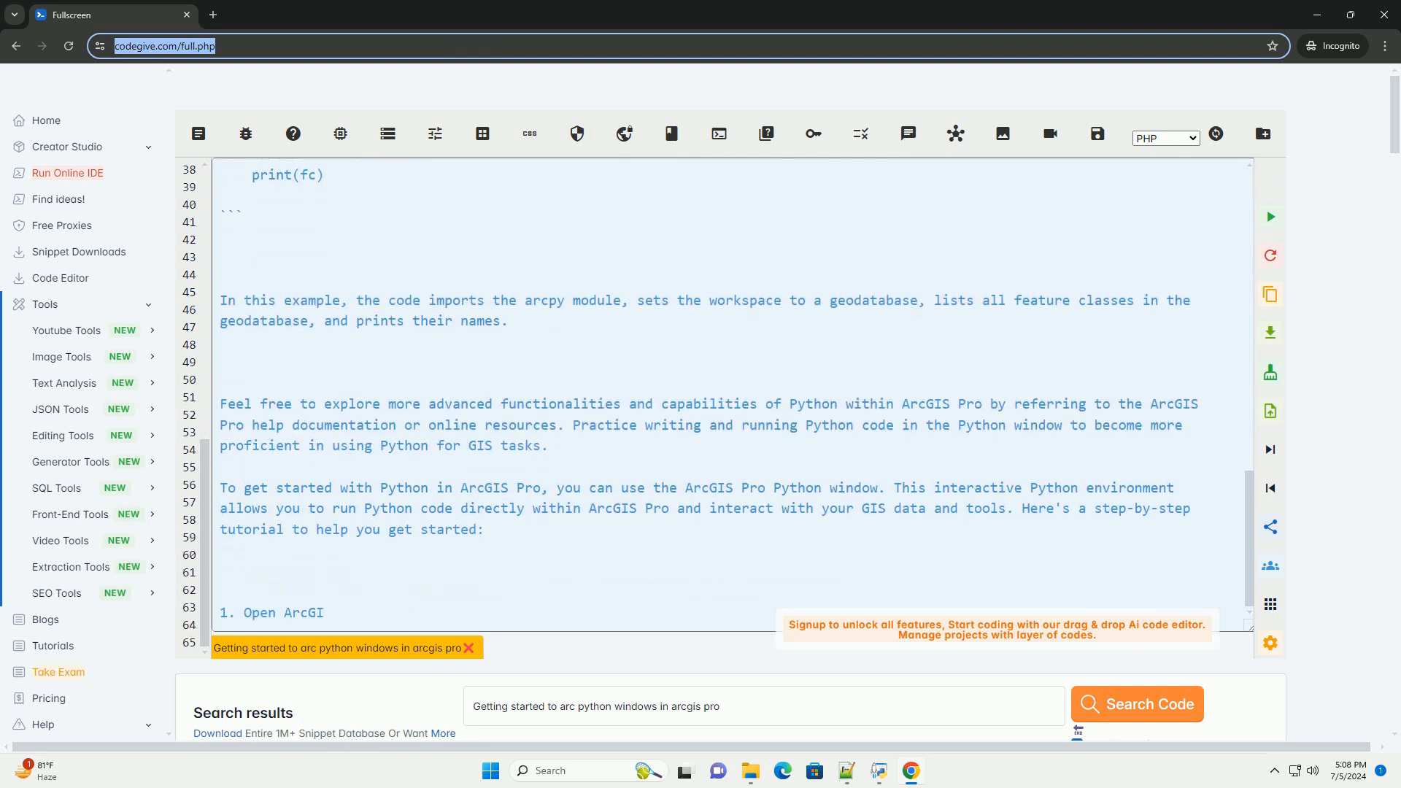
{"action": "scroll", "scroll_direction": "down", "scroll_amount": 3}
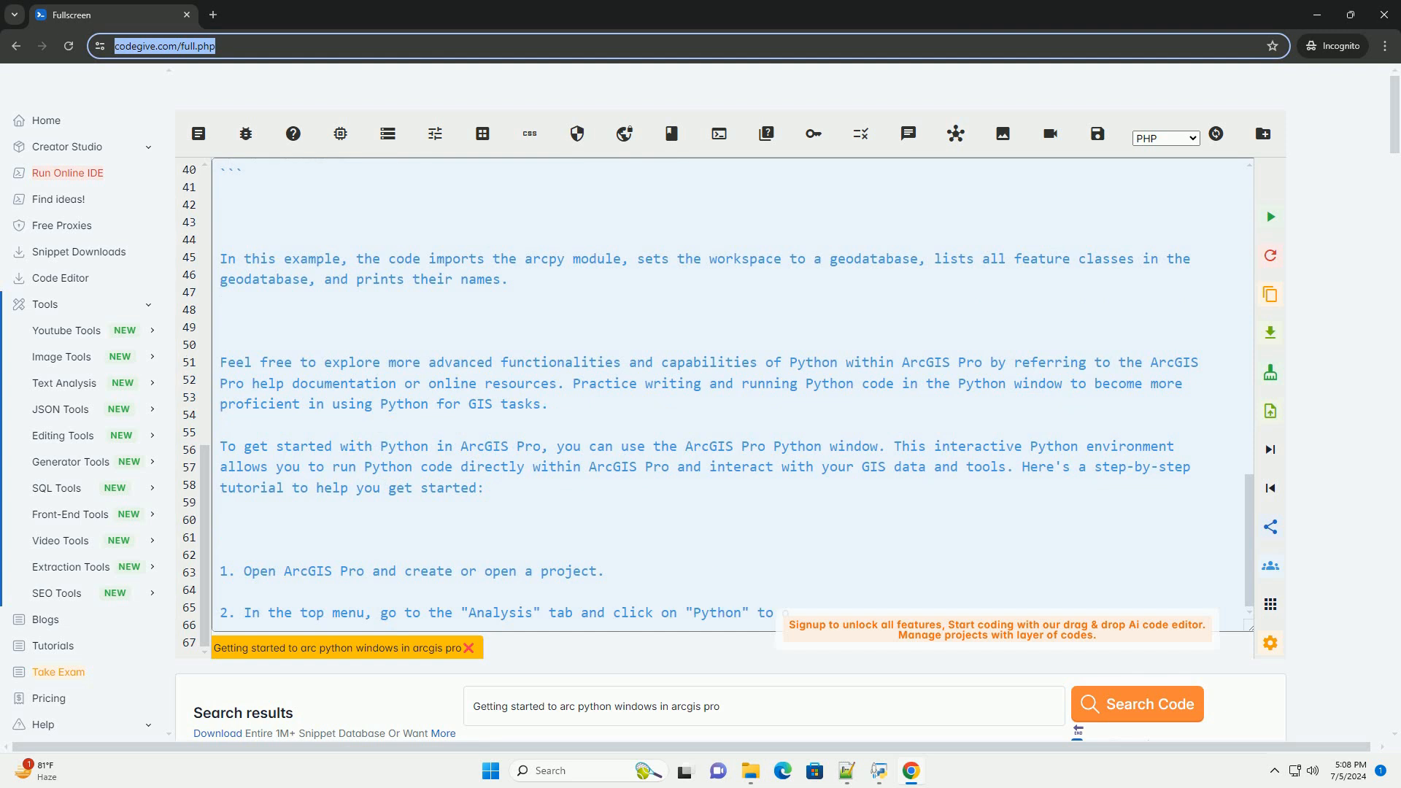
{"action": "scroll", "scroll_direction": "down", "scroll_amount": 3}
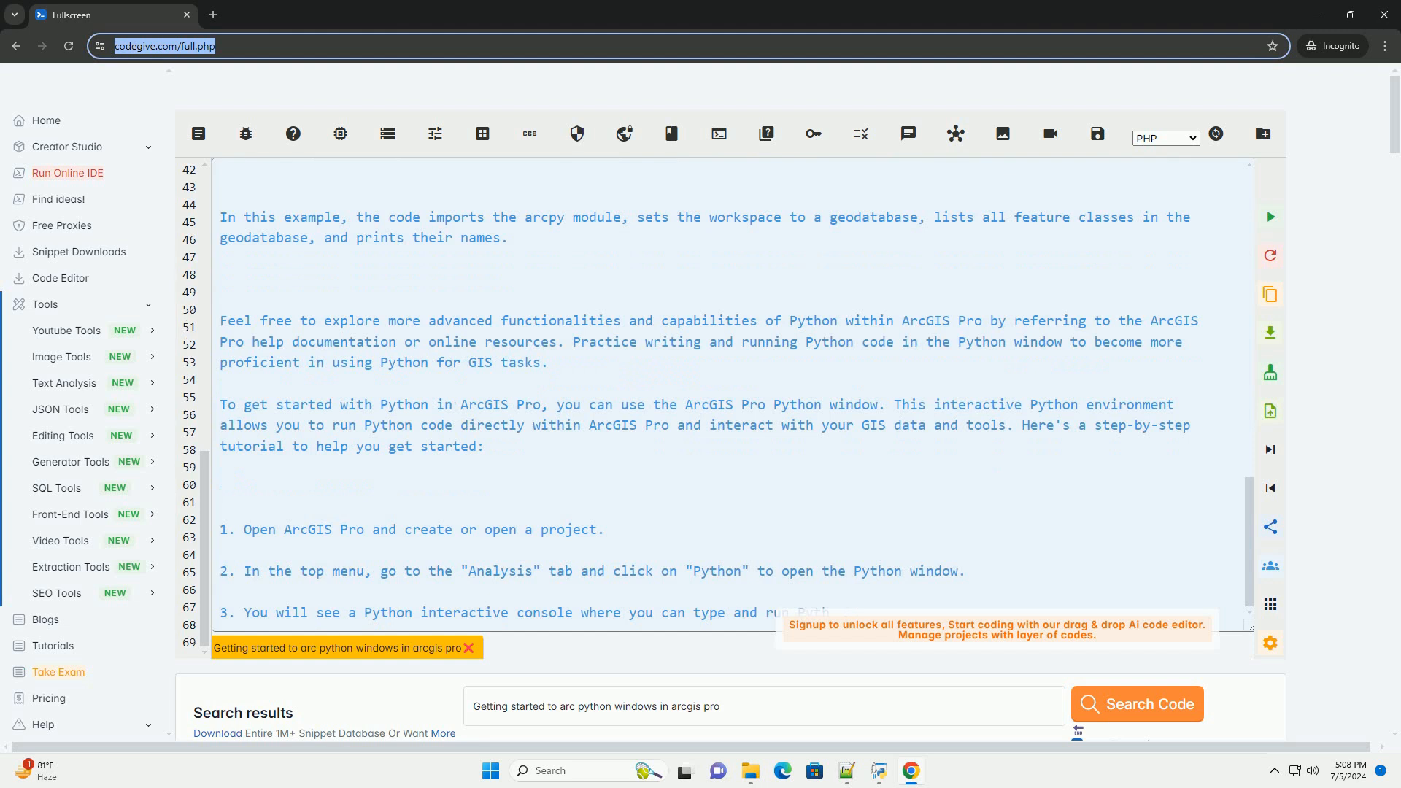
{"action": "scroll", "scroll_direction": "down", "scroll_amount": 3}
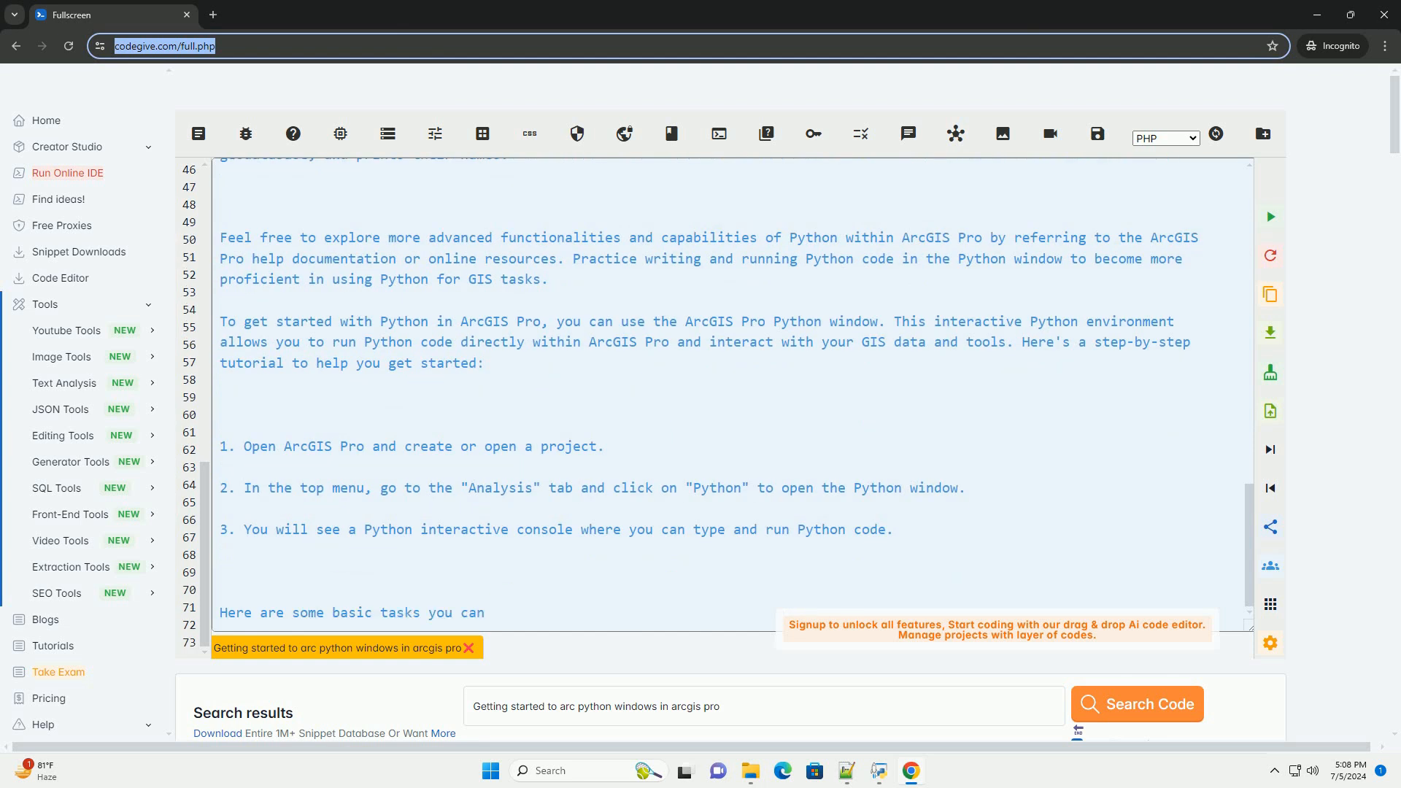
{"action": "scroll", "scroll_direction": "down", "scroll_amount": 3}
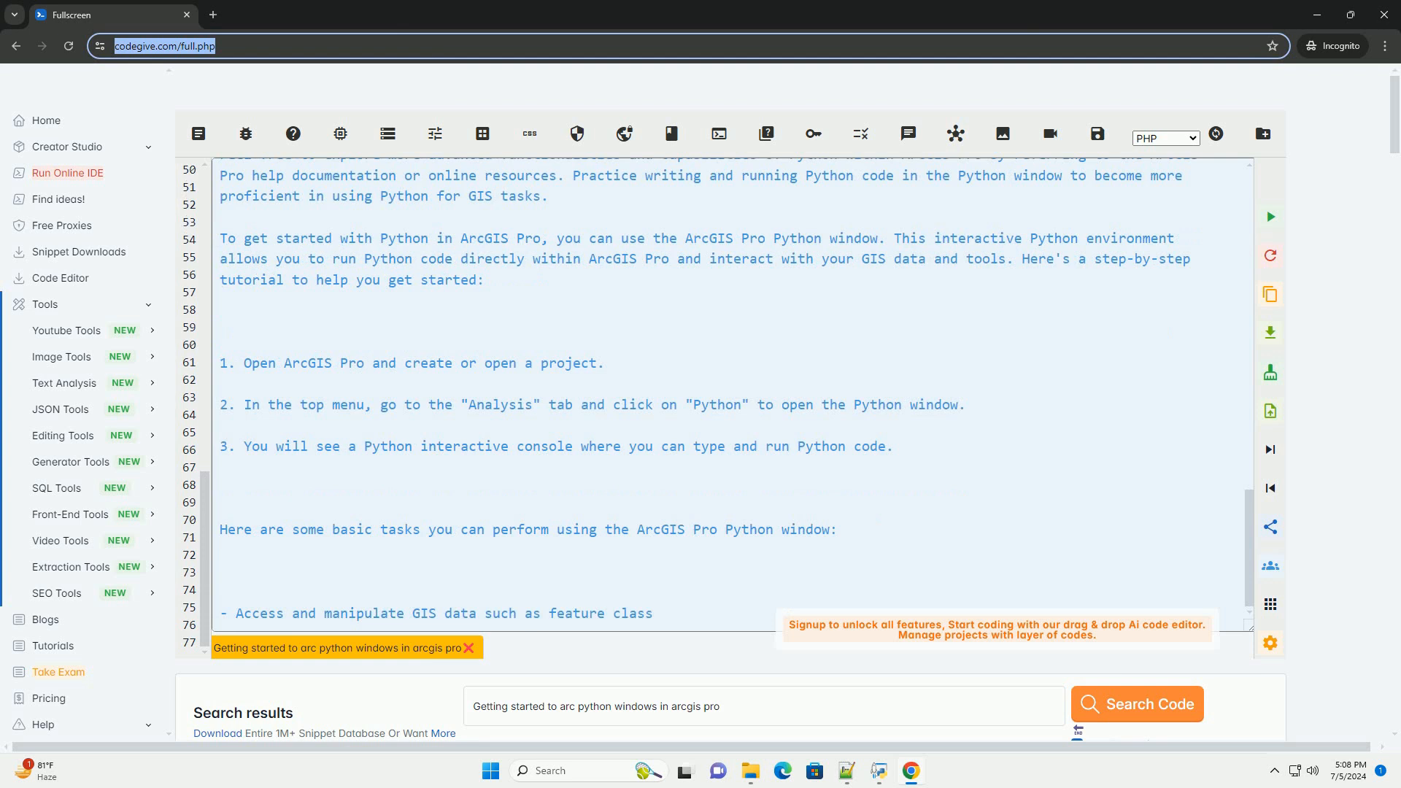
{"action": "scroll", "scroll_direction": "down", "scroll_amount": 3}
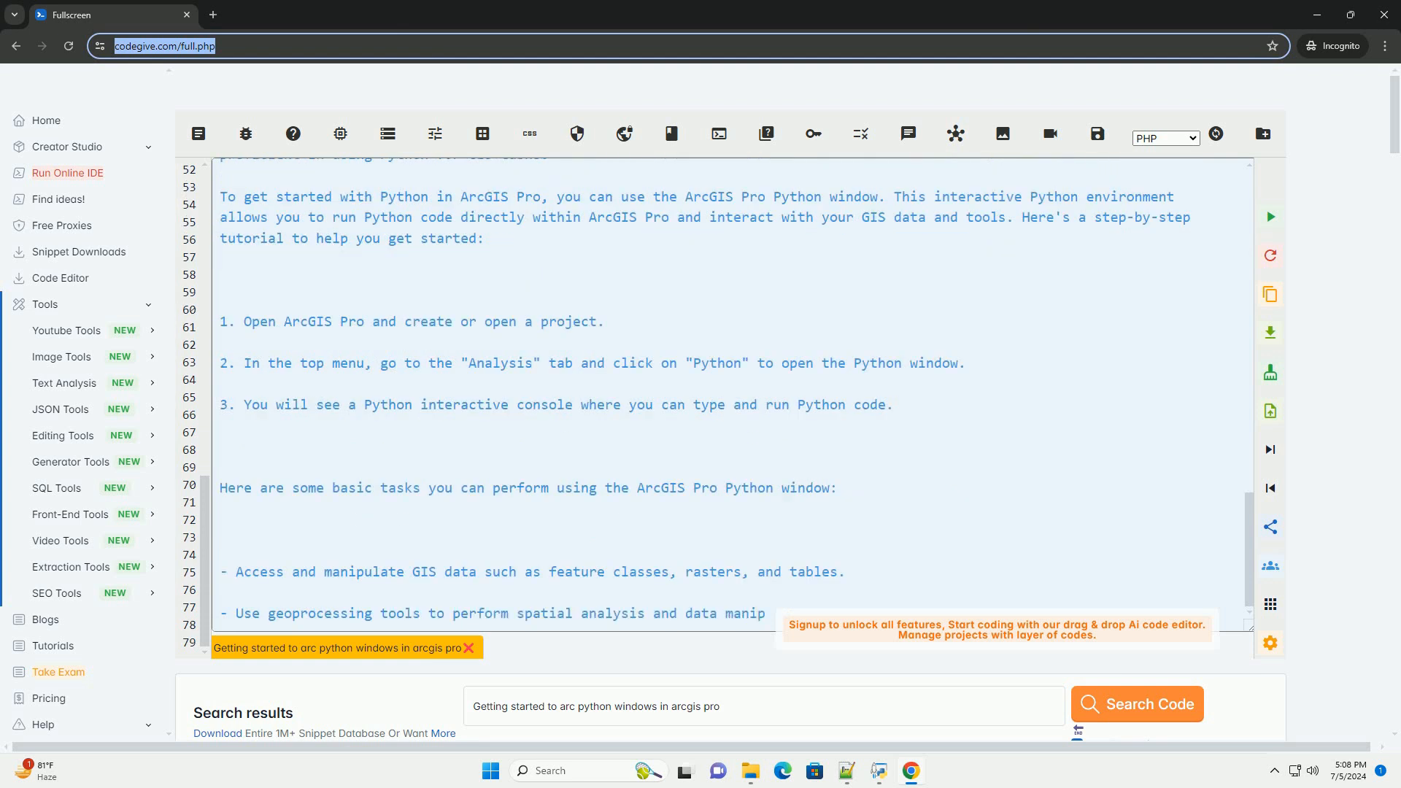
{"action": "scroll", "scroll_direction": "down", "scroll_amount": 3}
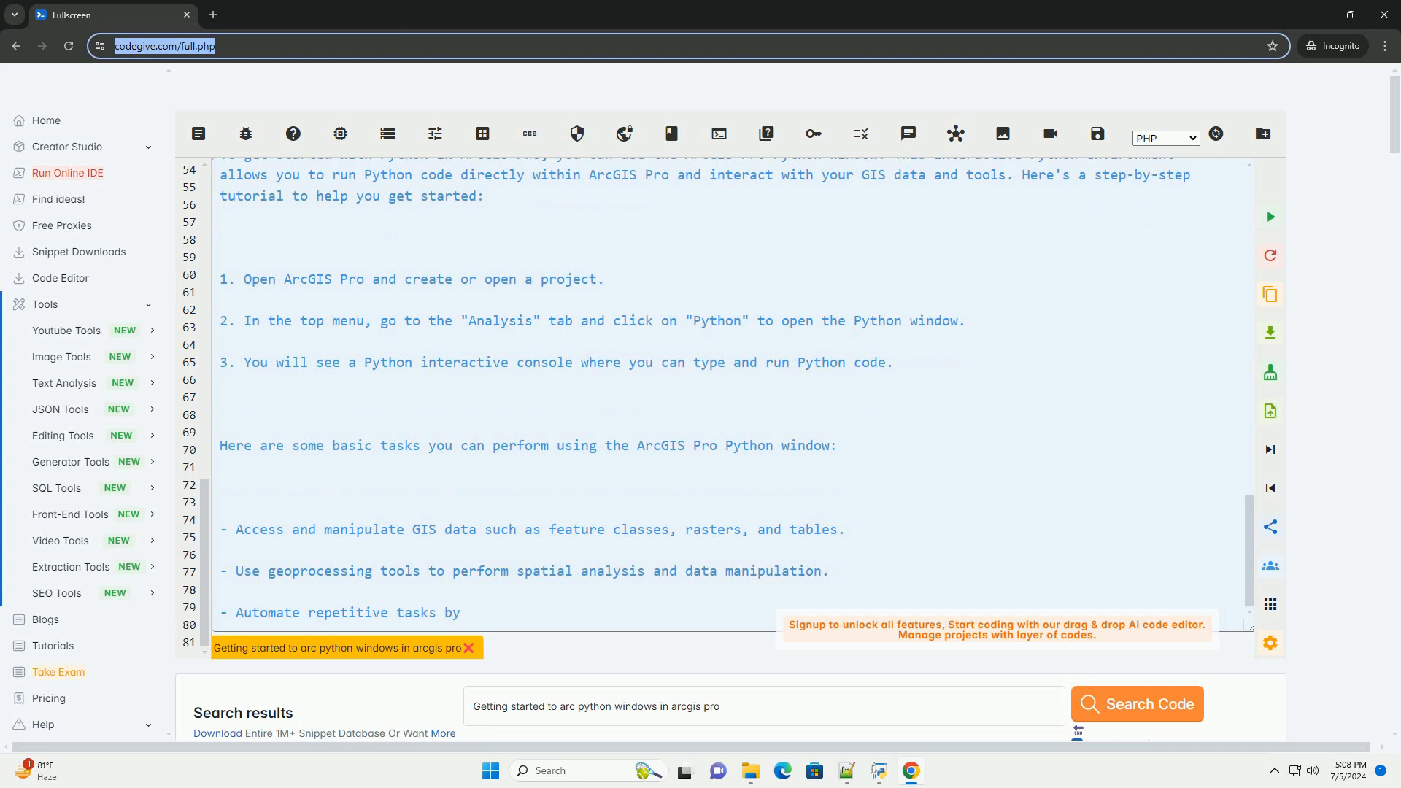
{"action": "scroll", "scroll_direction": "down", "scroll_amount": 3}
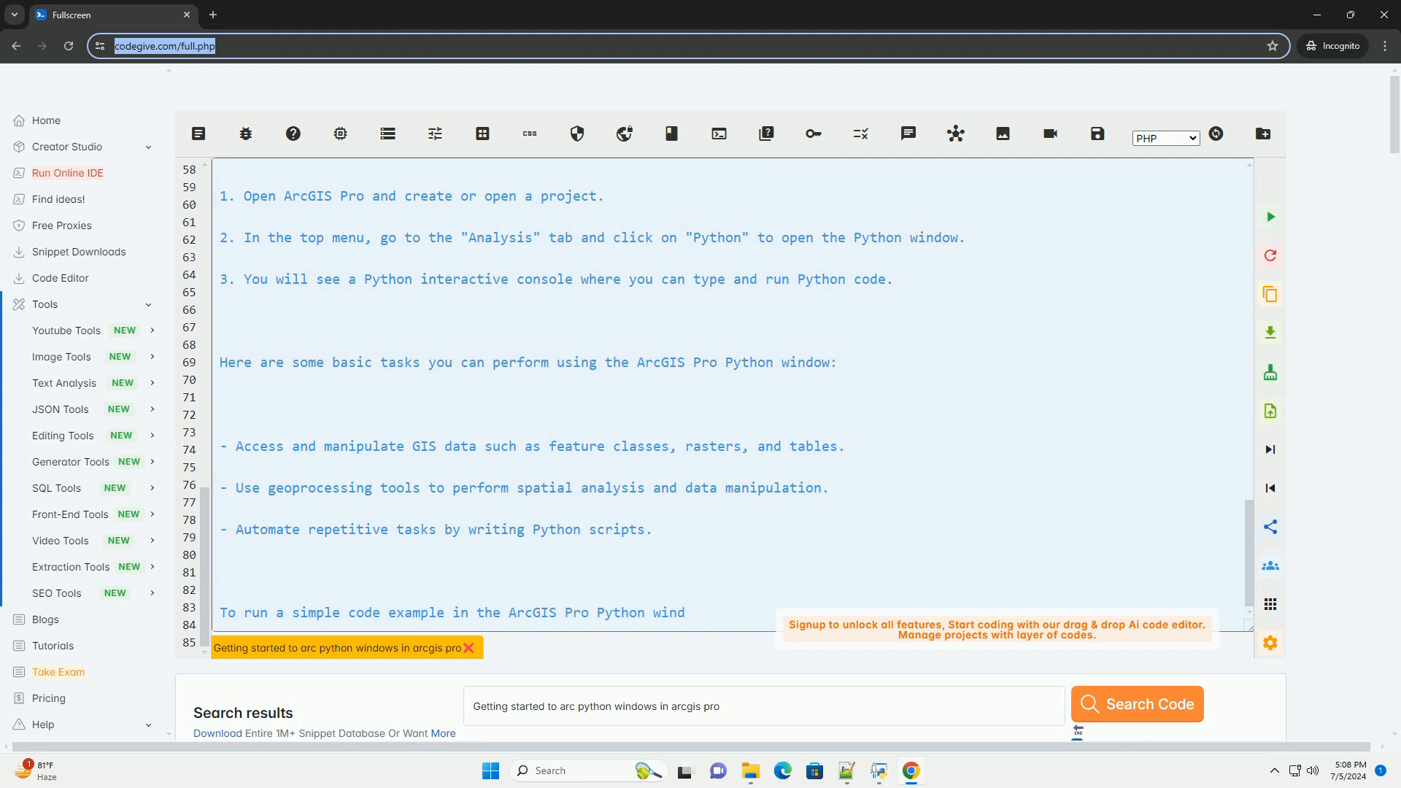
Step: Follow the regenerated arcpy.ListFeatureClasses() code block and the start of its explanation
{"action": "scroll", "scroll_direction": "down", "scroll_amount": 3}
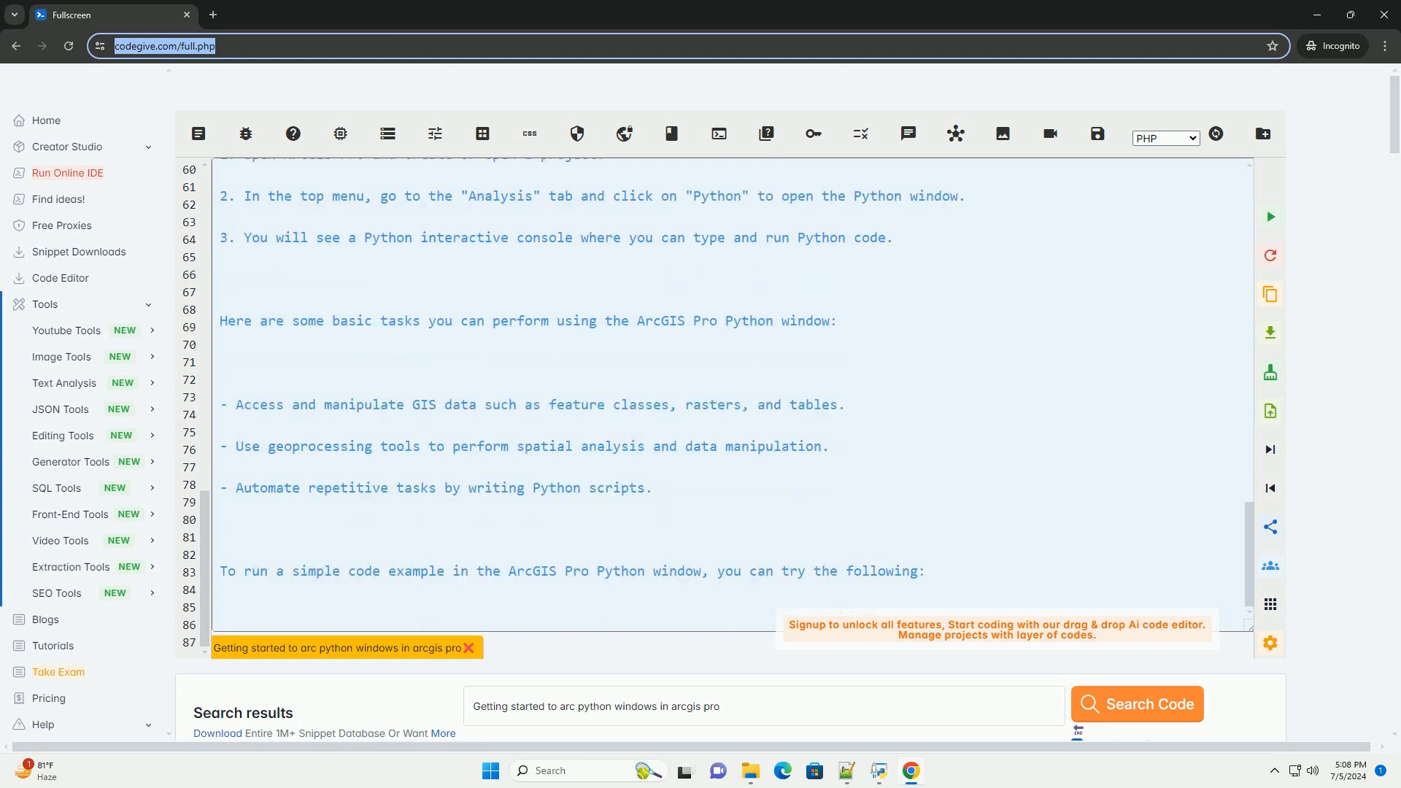
{"action": "scroll", "scroll_direction": "down", "scroll_amount": 3}
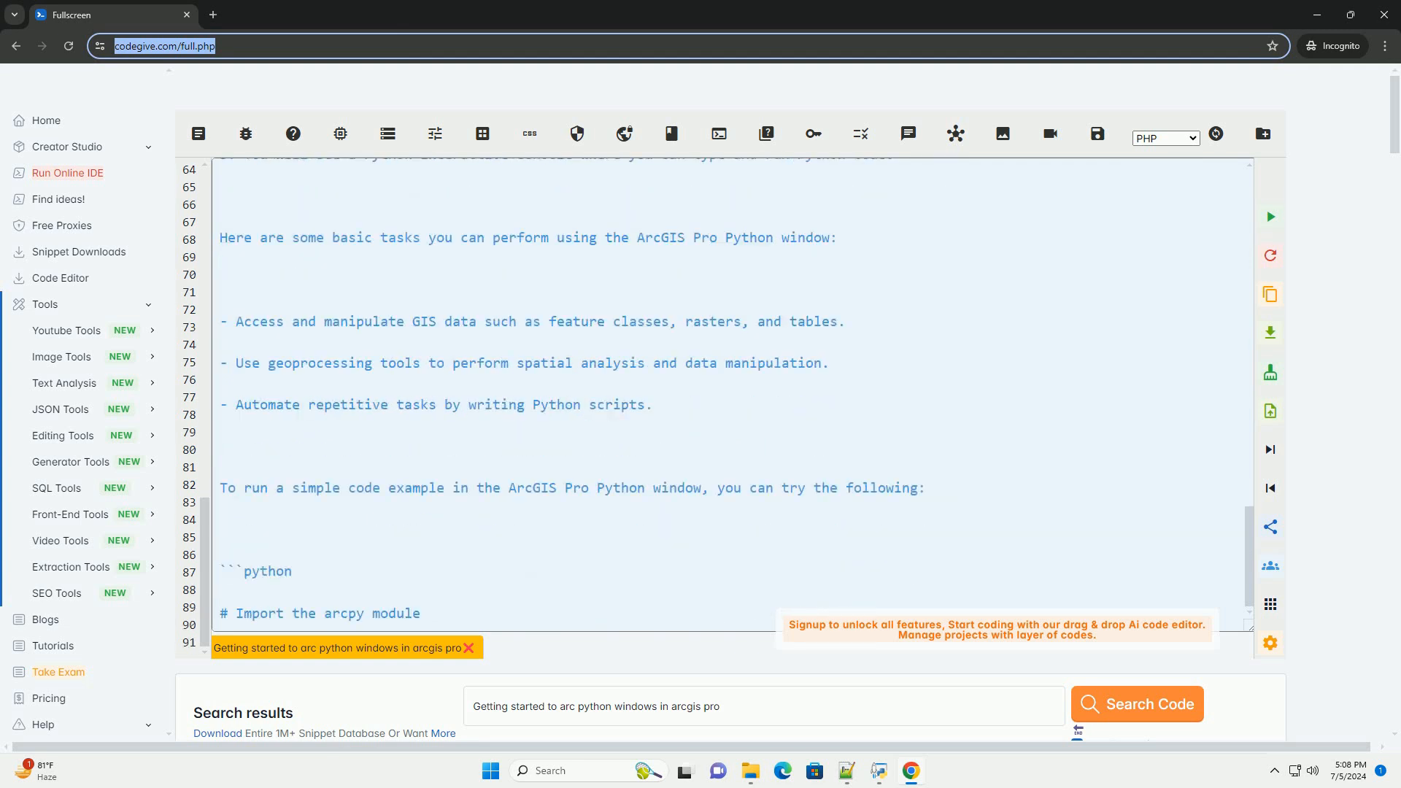
{"action": "scroll", "scroll_direction": "down", "scroll_amount": 3}
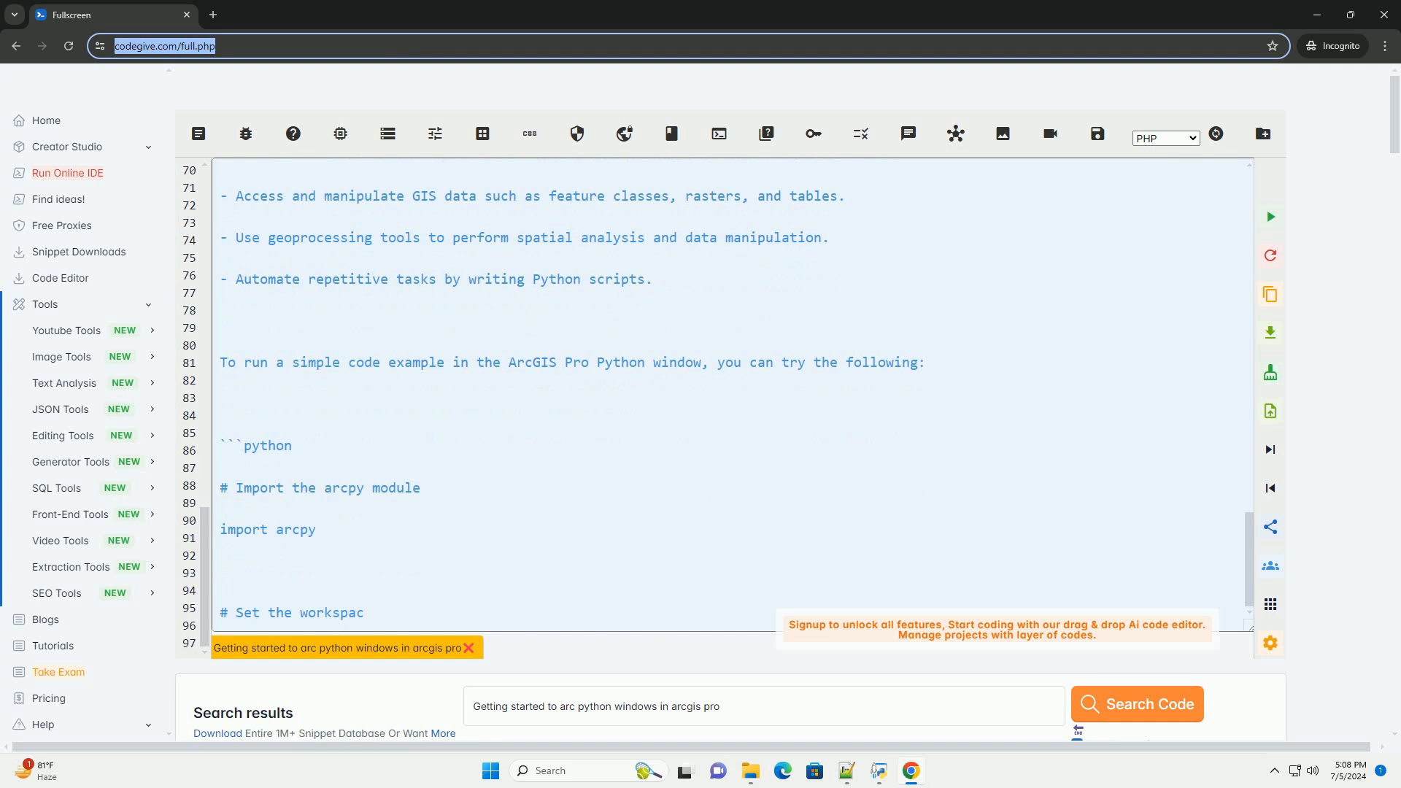
{"action": "scroll", "scroll_direction": "down", "scroll_amount": 3}
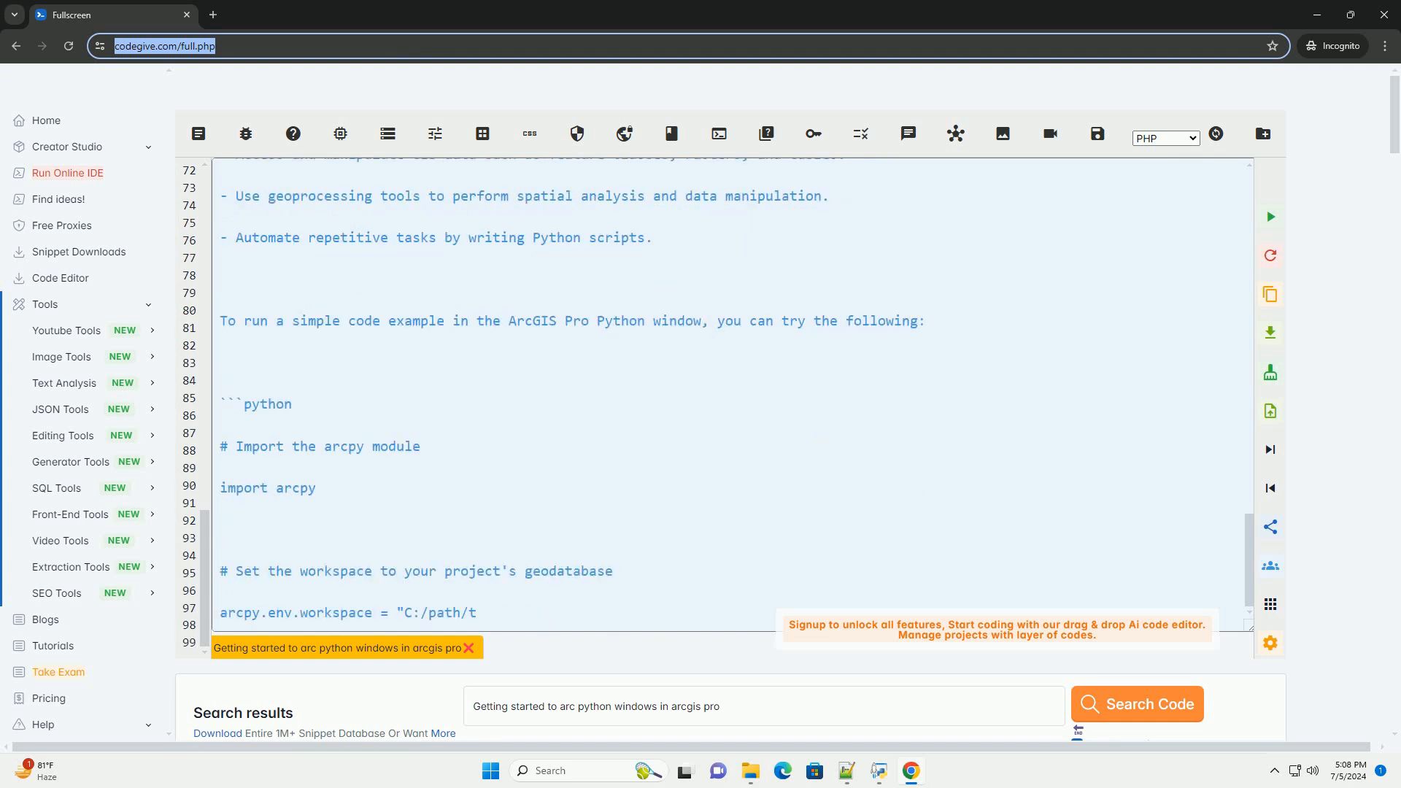
{"action": "scroll", "scroll_direction": "down", "scroll_amount": 3}
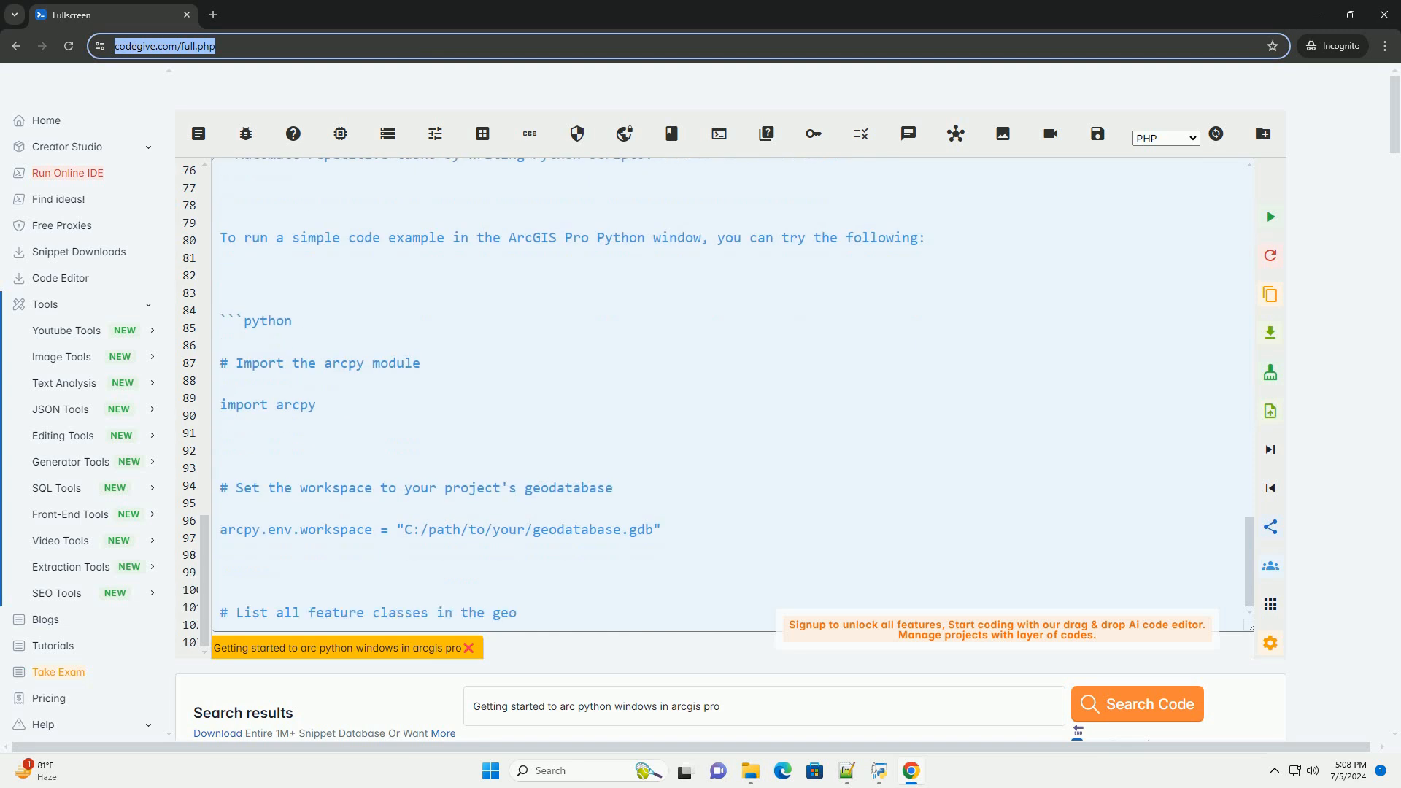
{"action": "scroll", "scroll_direction": "down", "scroll_amount": 3}
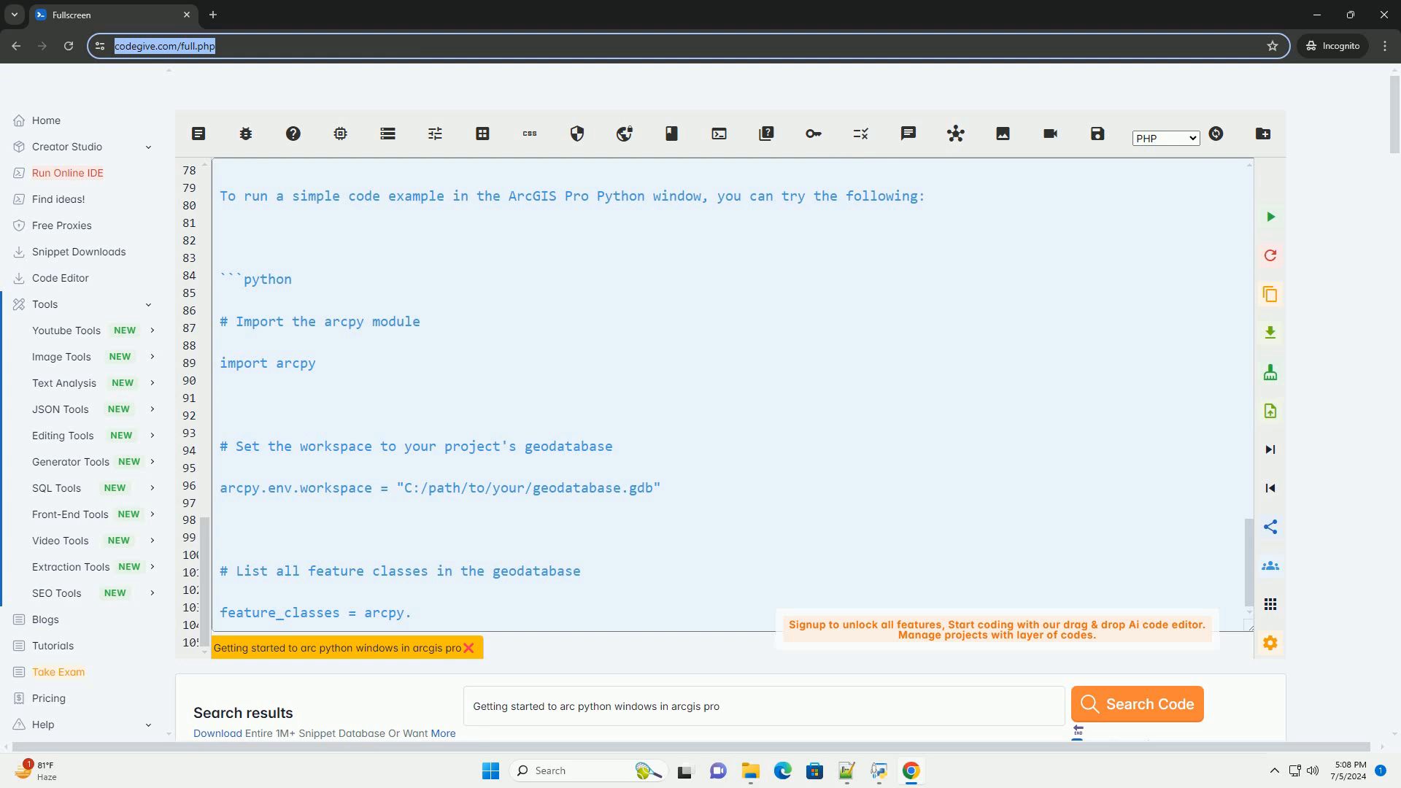
{"action": "scroll", "scroll_direction": "down", "scroll_amount": 3}
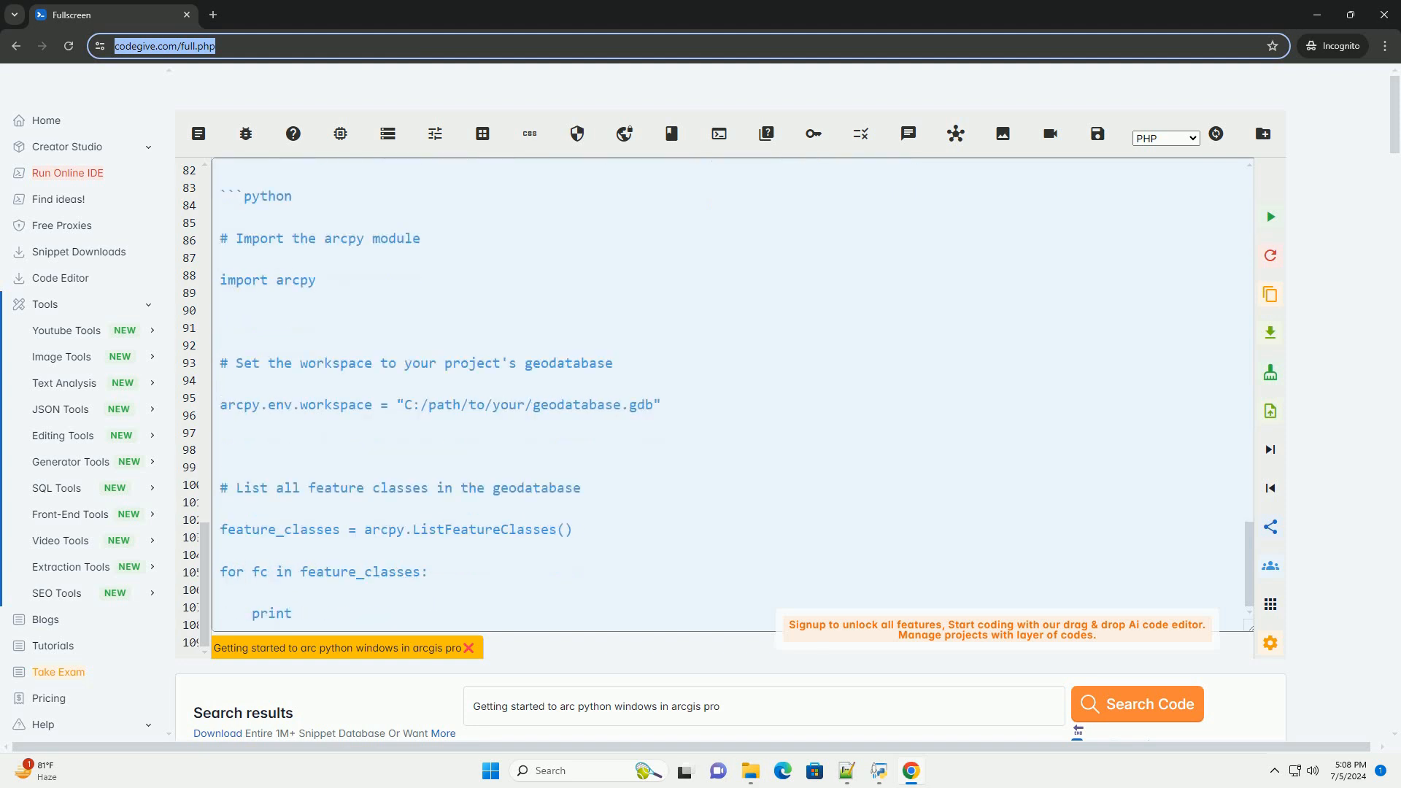
{"action": "scroll", "scroll_direction": "down", "scroll_amount": 3}
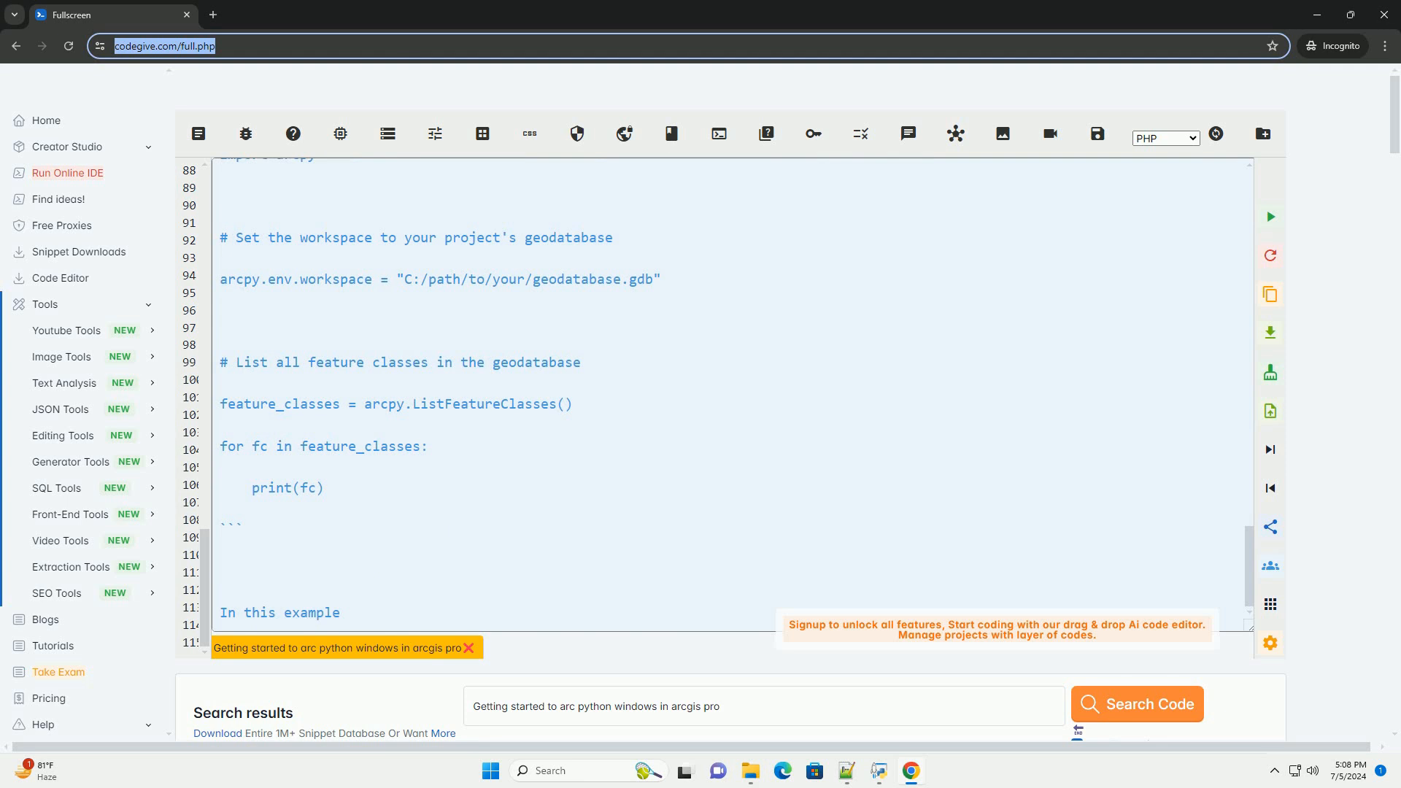